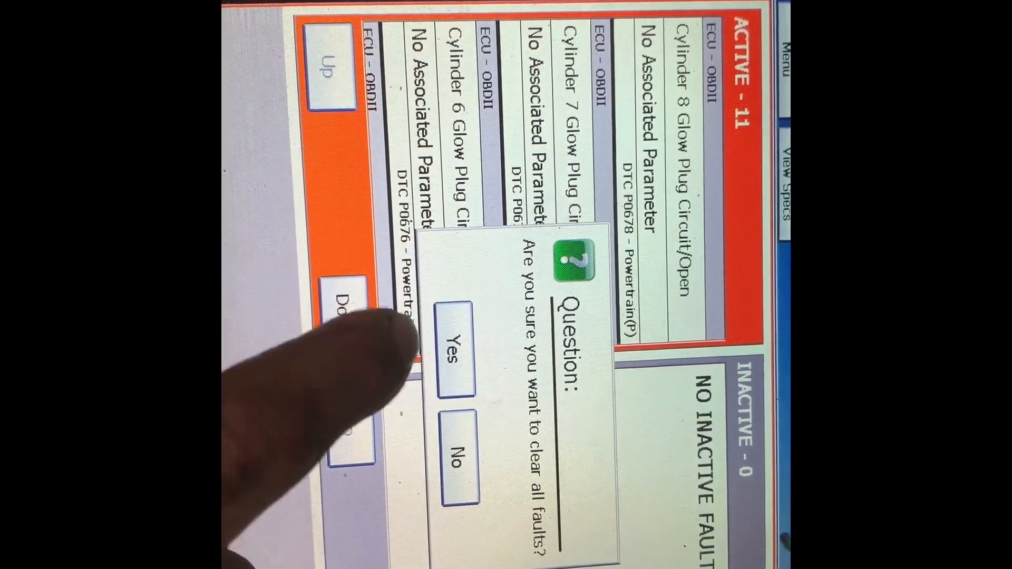
Step: Confirm clearing all eleven active glow plug faults with Yes
click(453, 357)
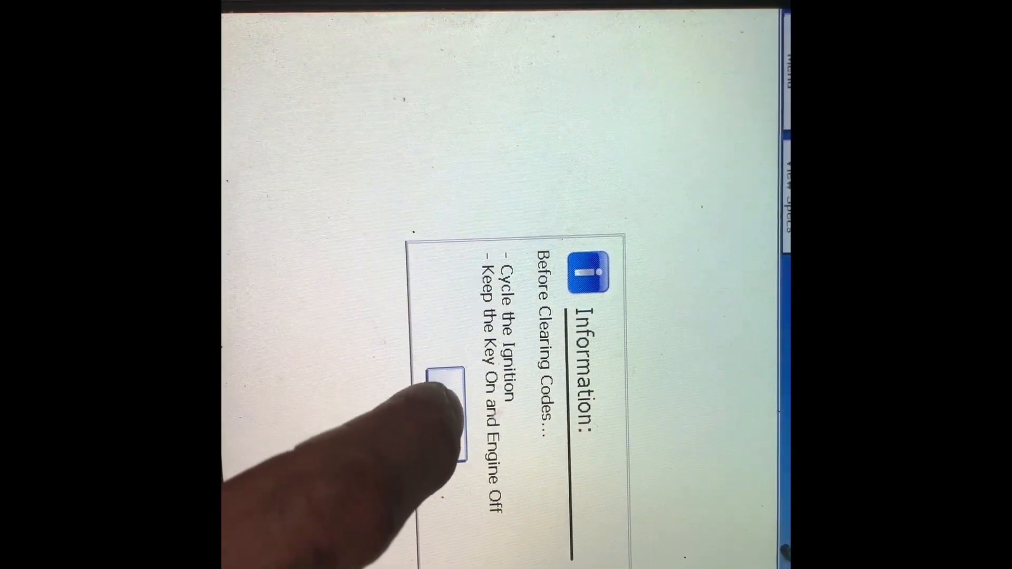
Step: Acknowledge the ignition-cycle notice so the codes clear, leaving P0533 and P0098 active
click(442, 419)
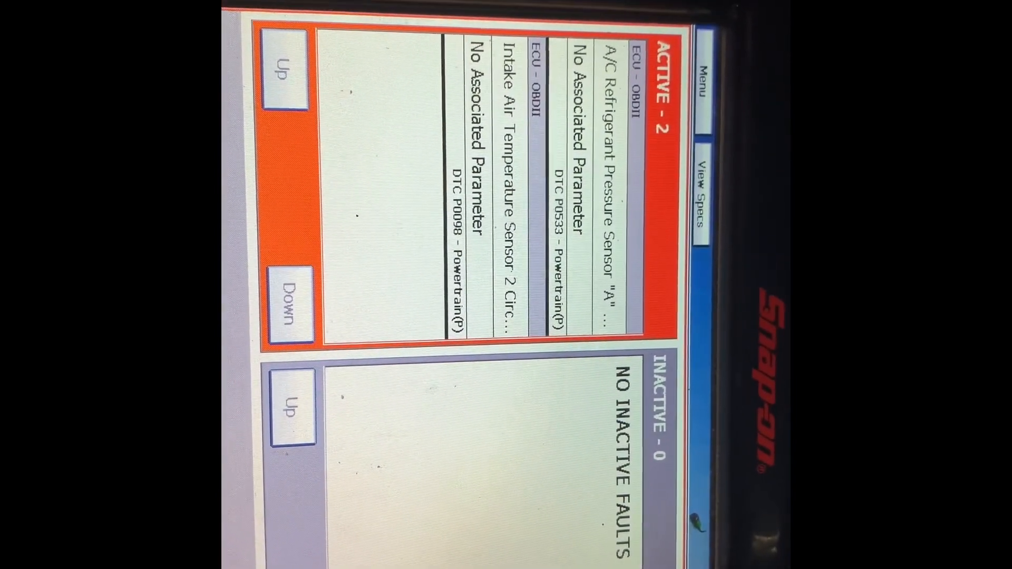